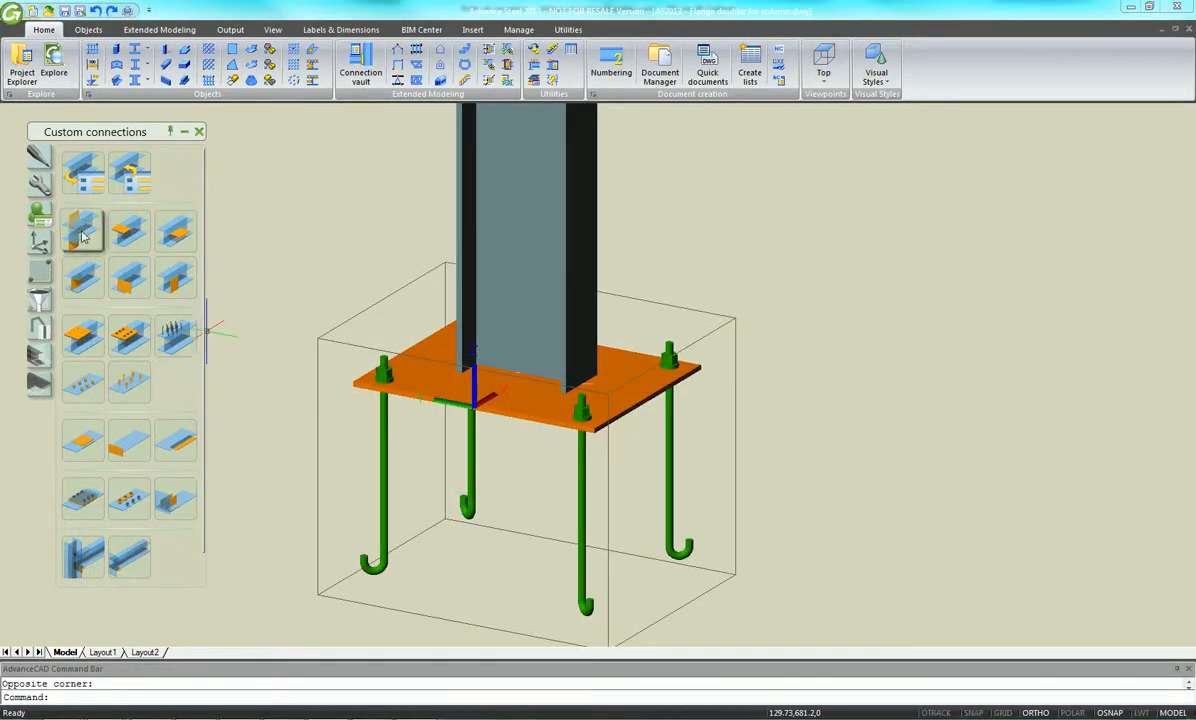
Add doubler plates on both column flanges, width 350, referenced from the main physical edge
left_click(84, 232)
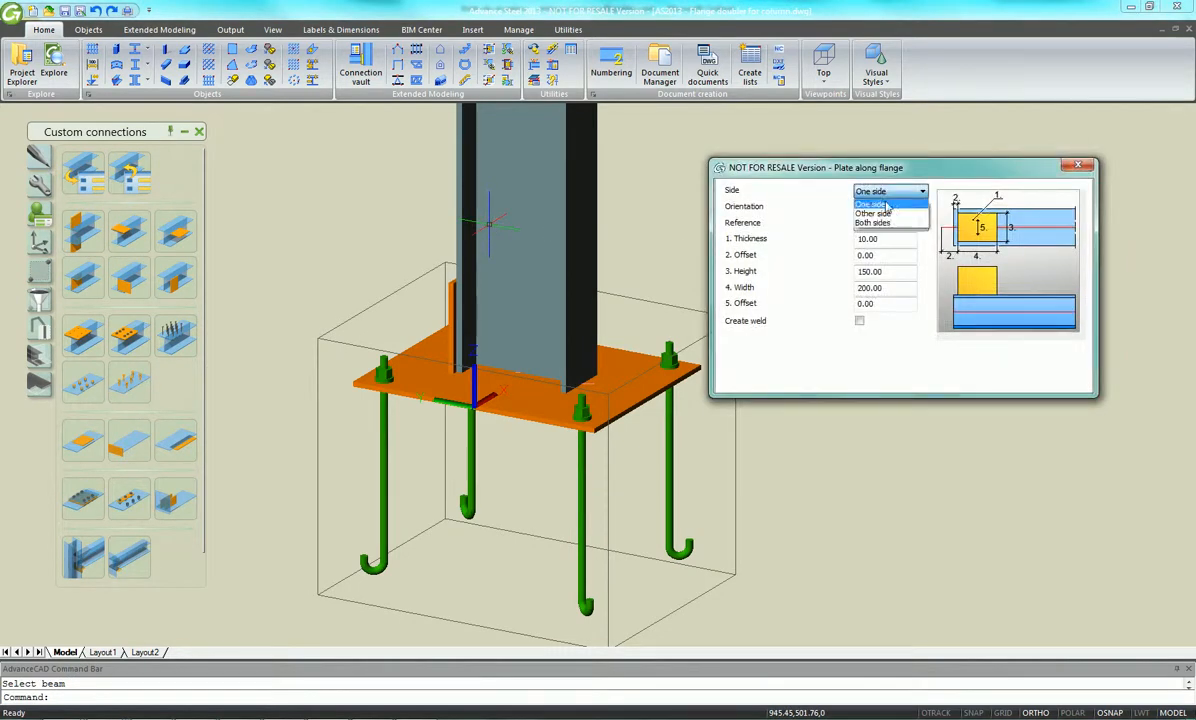
left_click(872, 222)
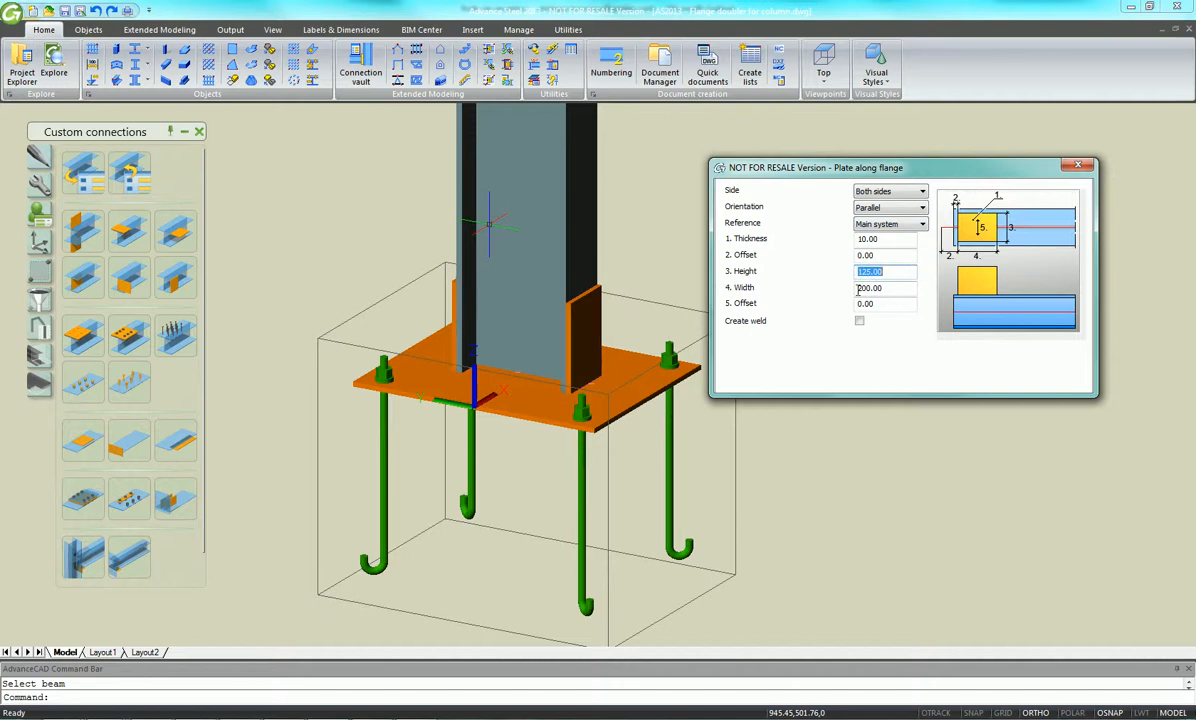
type("350")
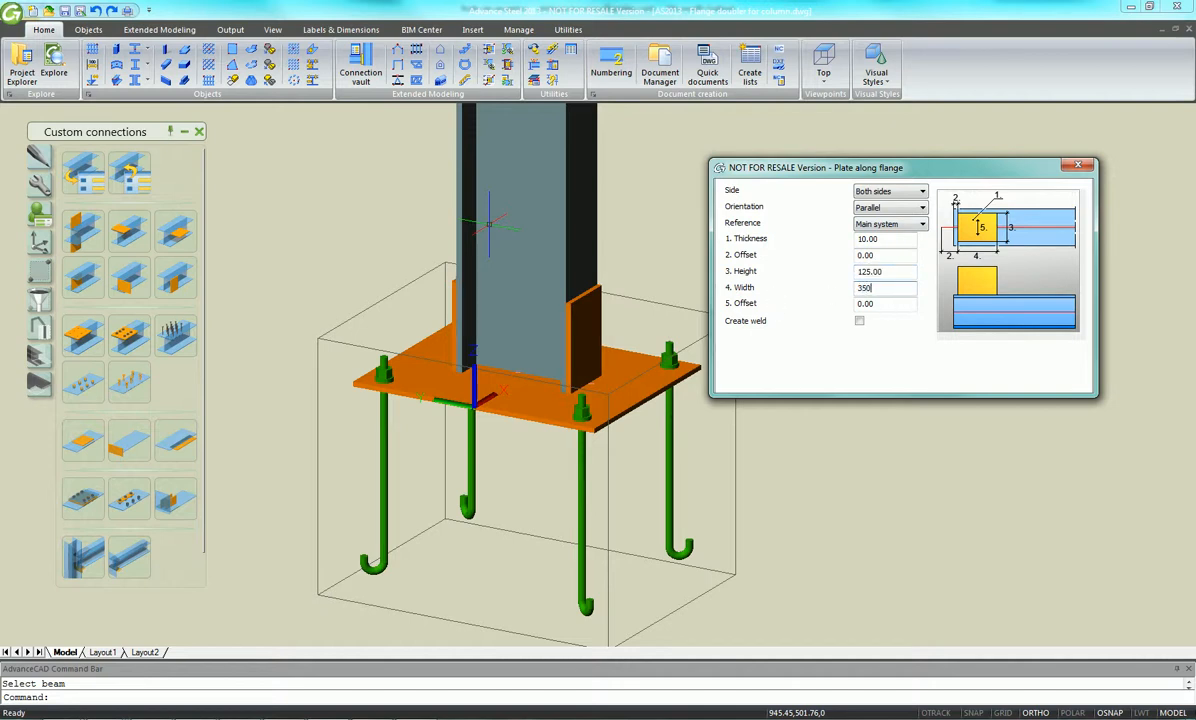
left_click(918, 222)
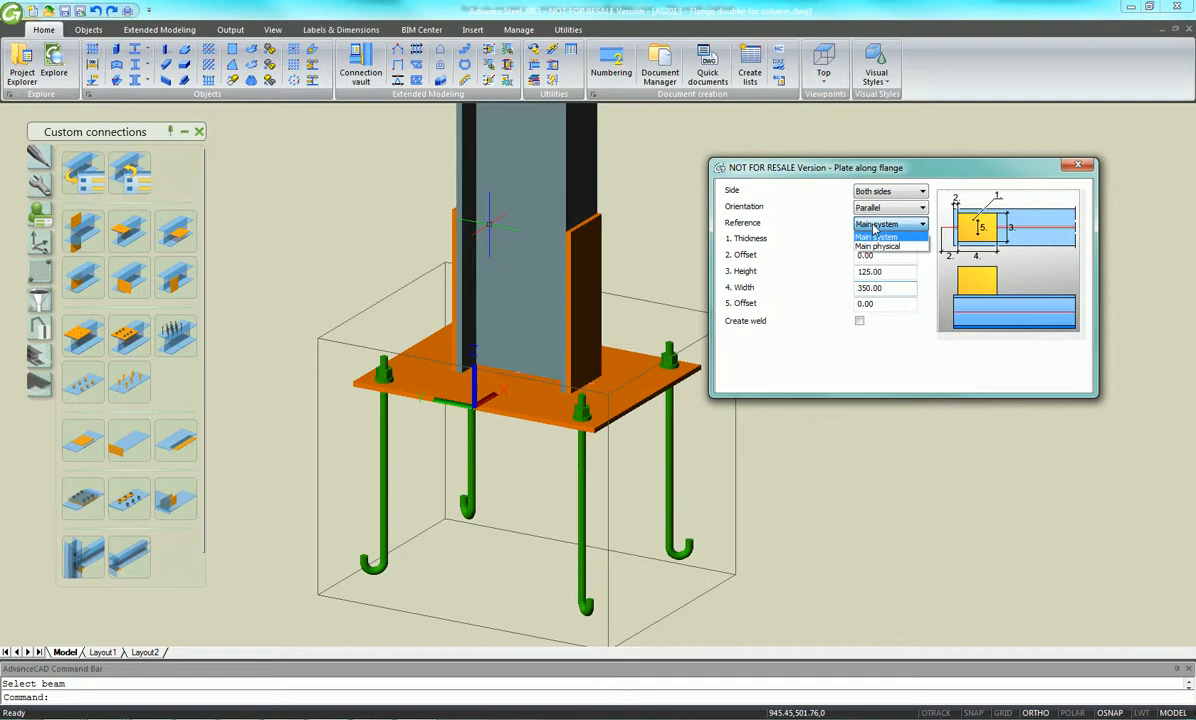
left_click(878, 246)
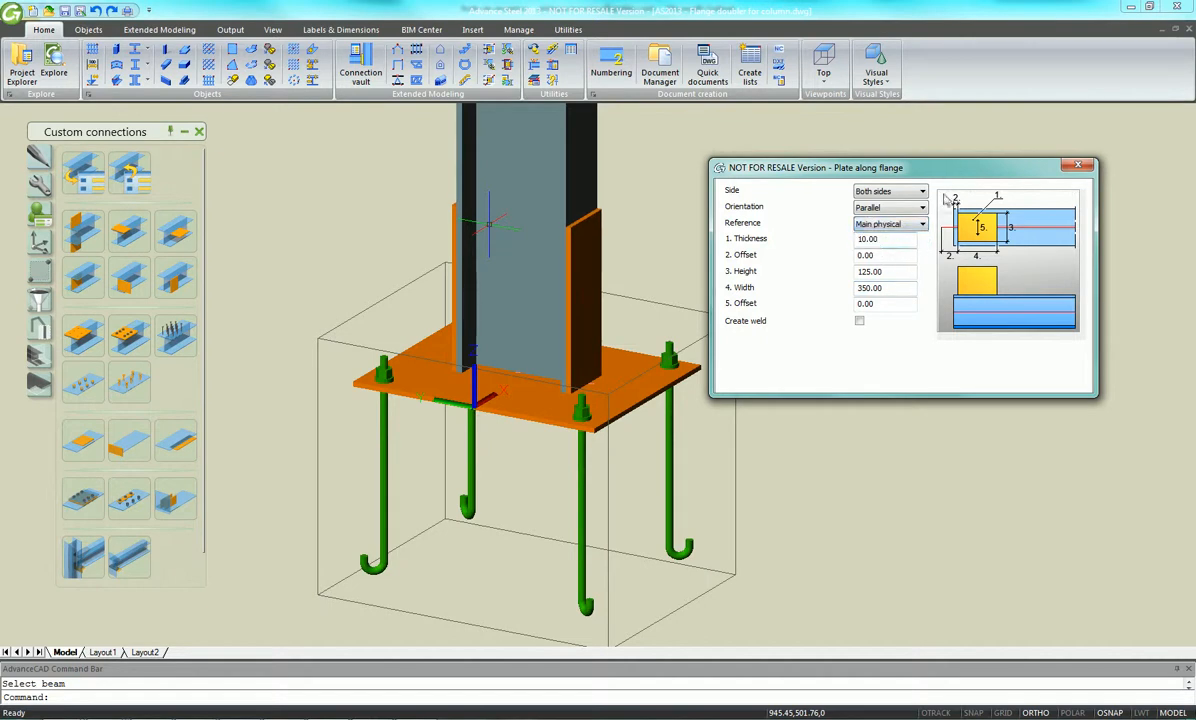
left_click(1078, 164)
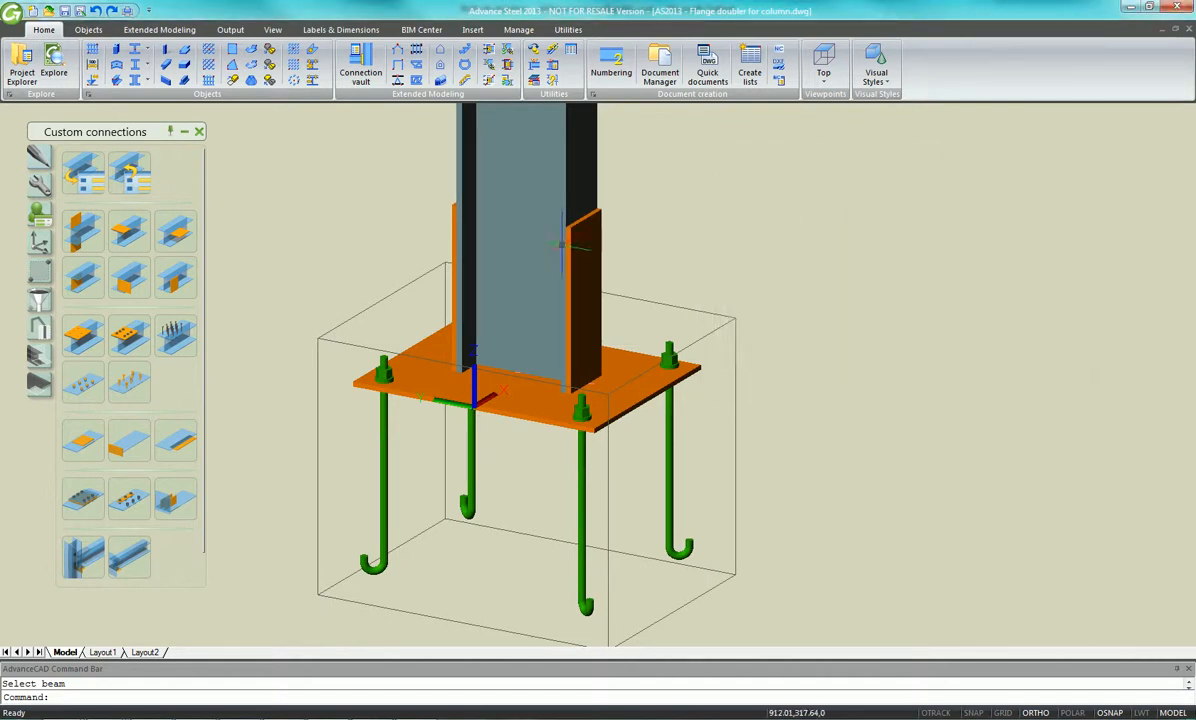
Start the user template command from the column connection's context menu
right_click(580, 240)
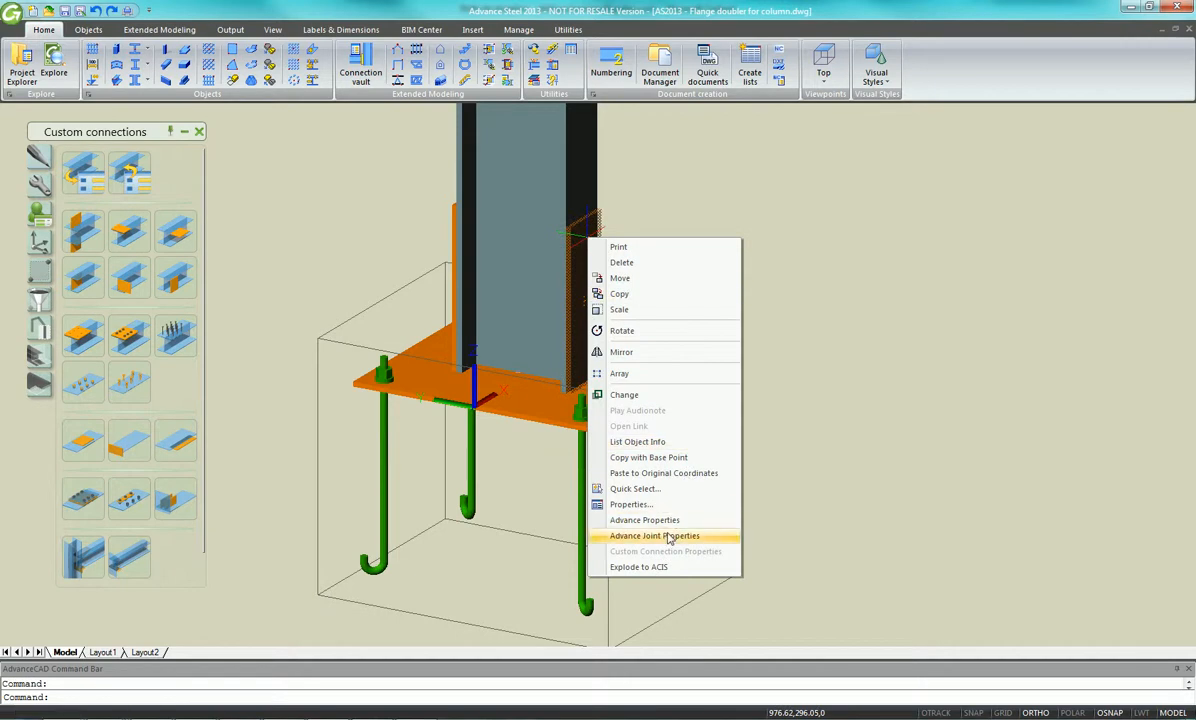
left_click(654, 536)
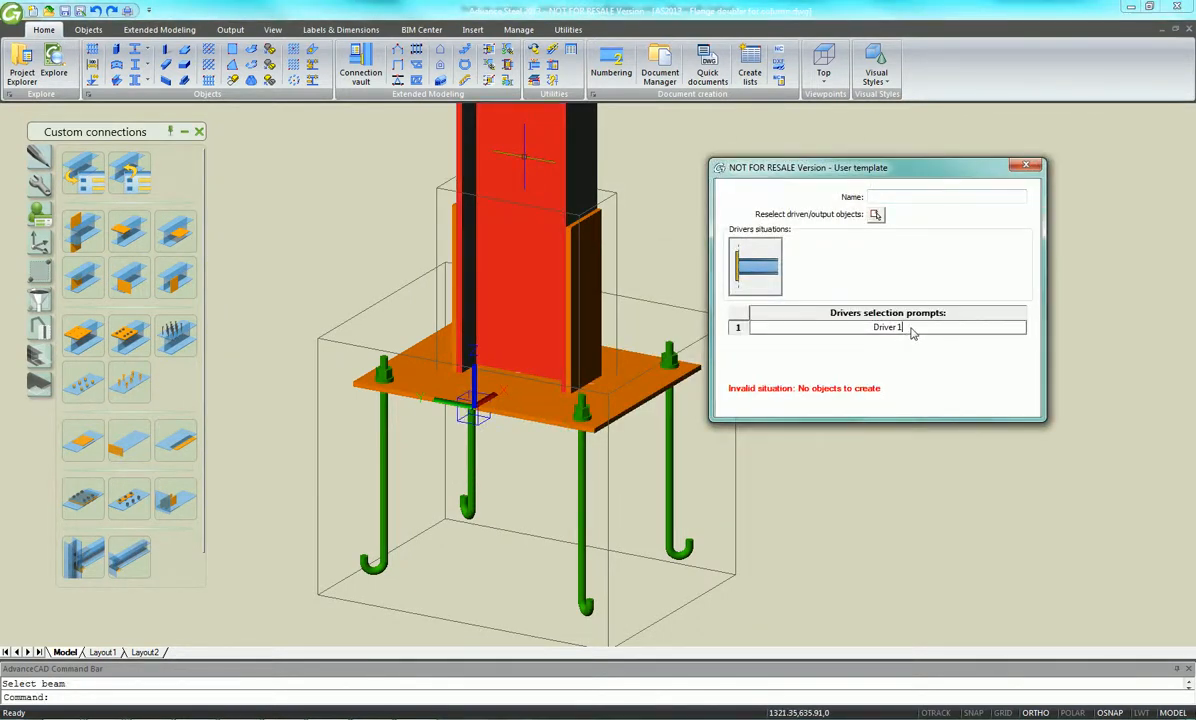
Enter 'the' column as the driver prompt and name the template 'My customized base plate'
type("the column")
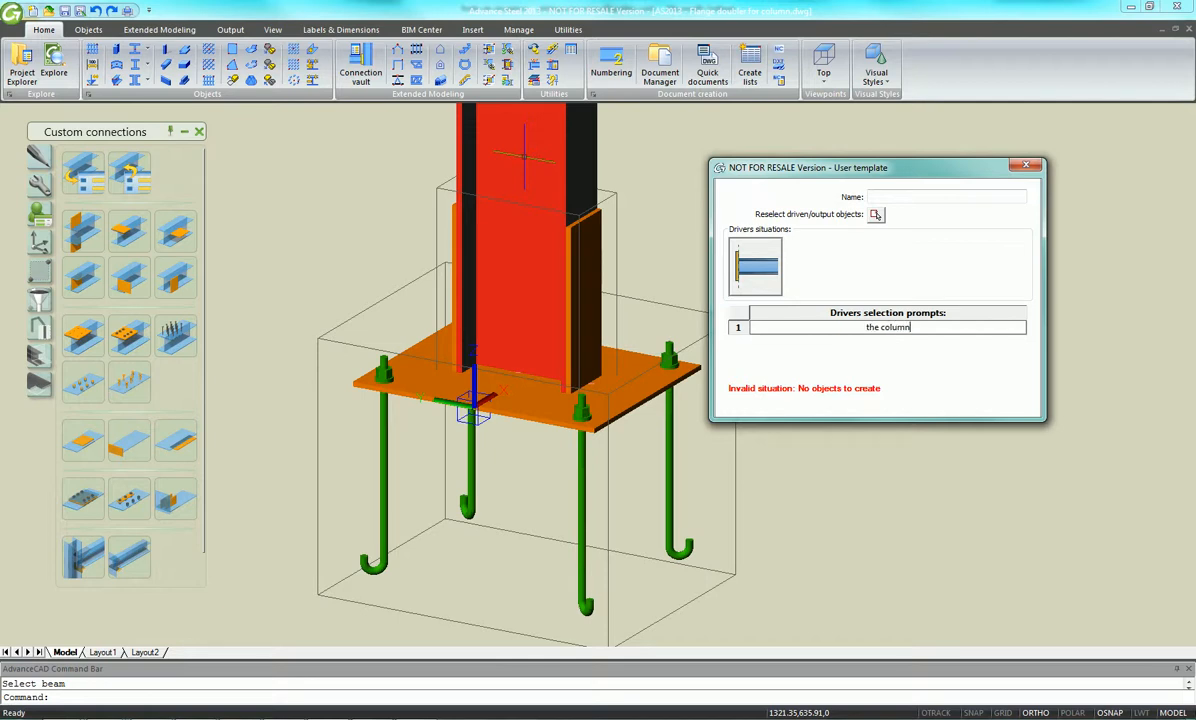
type("Mu")
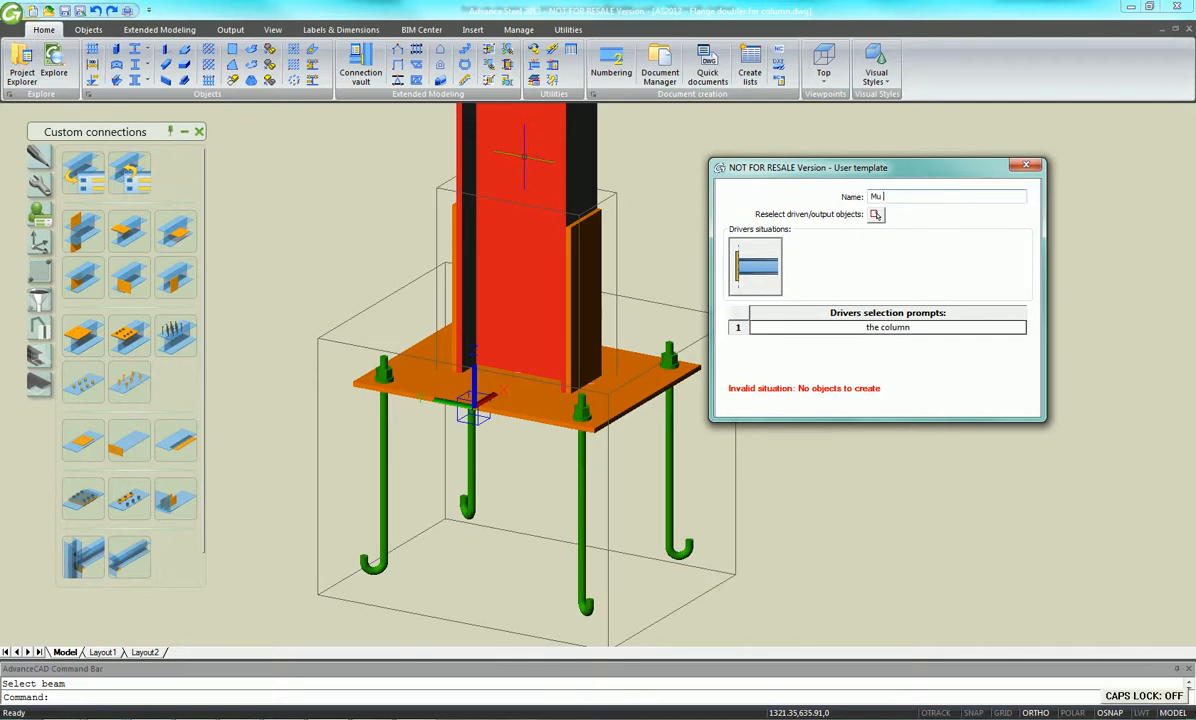
type("customized ba")
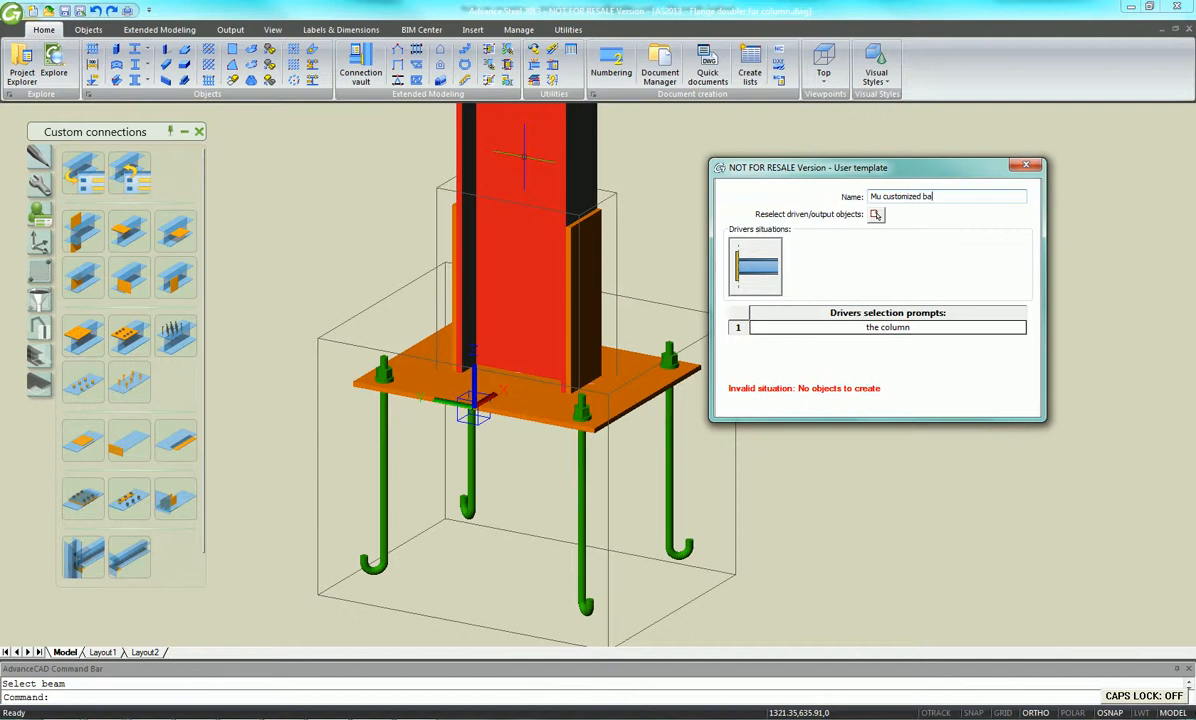
type("se plate")
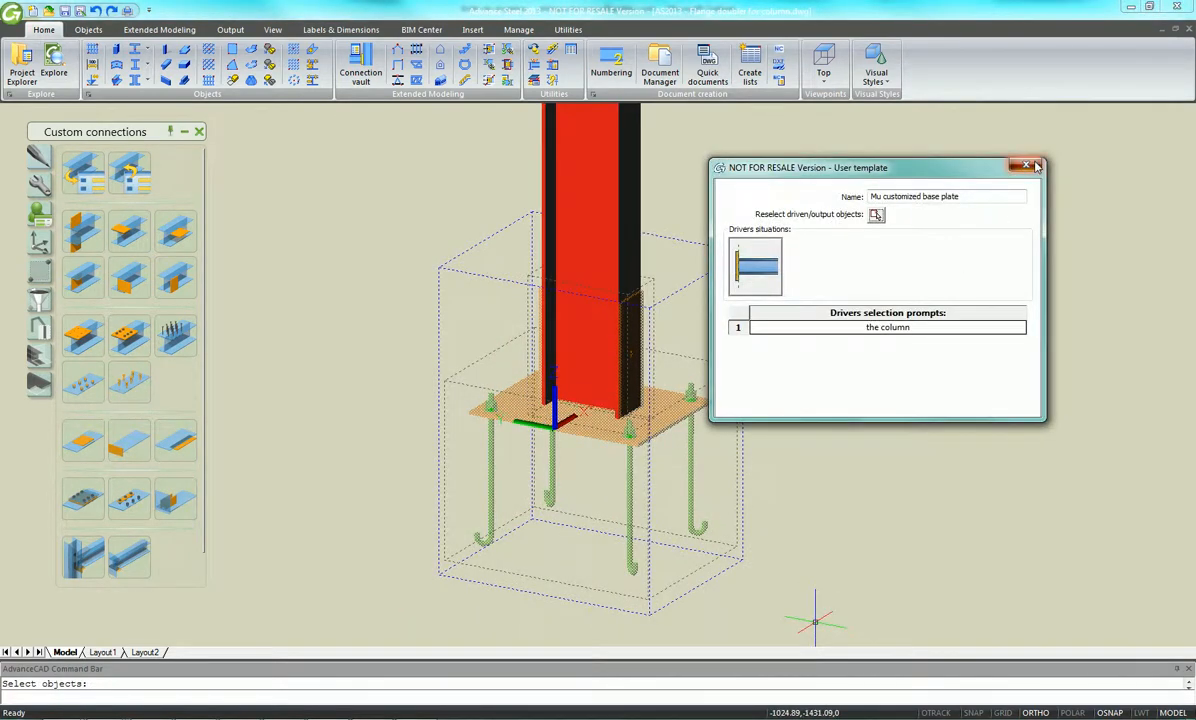
Finish the User template dialog to save the custom base plate template
left_click(1026, 164)
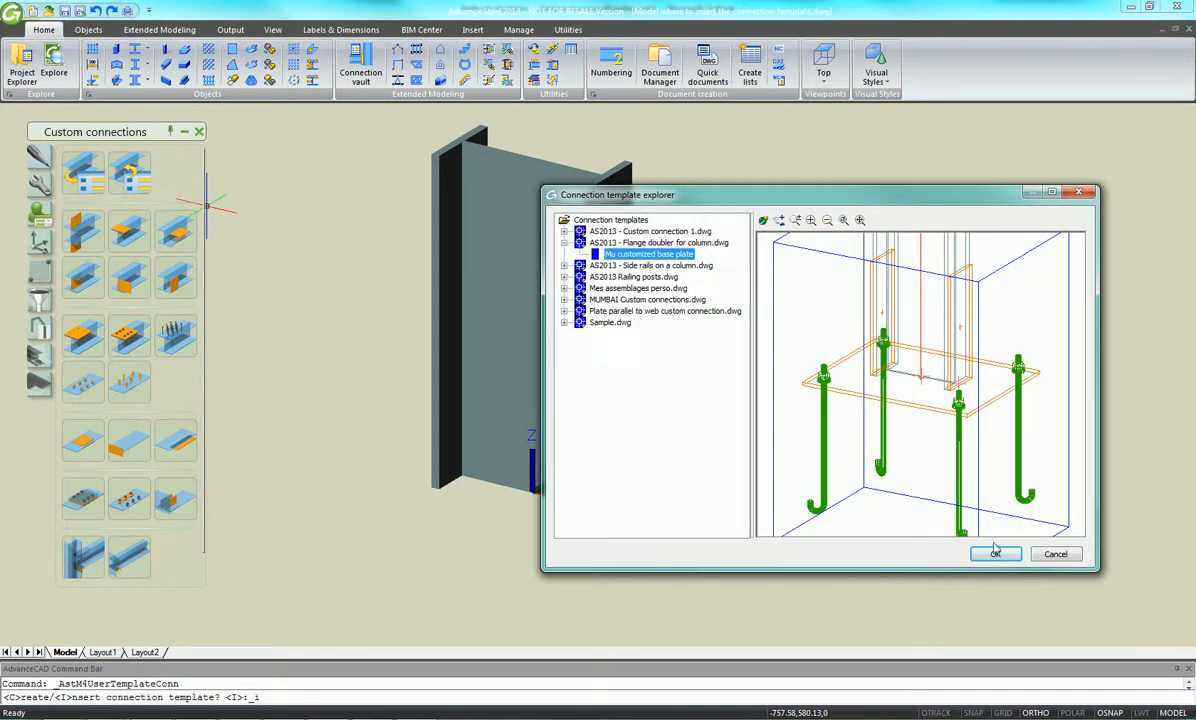
Confirm the Connection template explorer to insert the chosen template on the new column
left_click(994, 554)
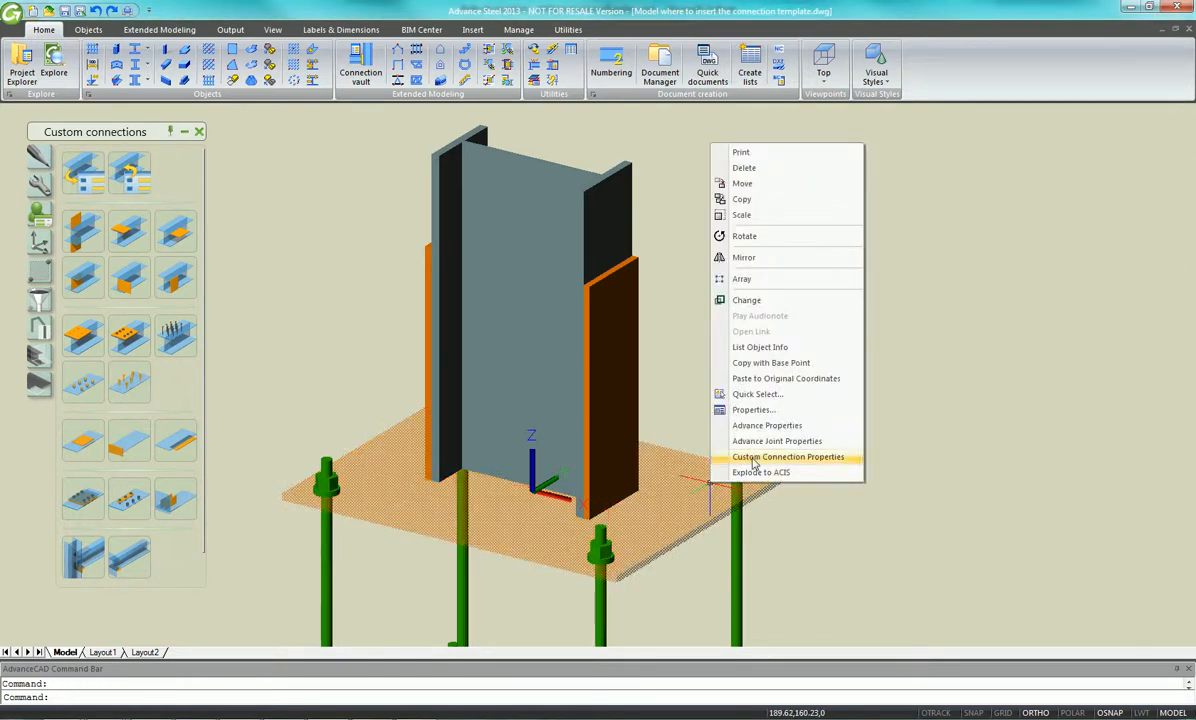
Go from the applied template's properties through the base plate to the column's beam properties
left_click(788, 456)
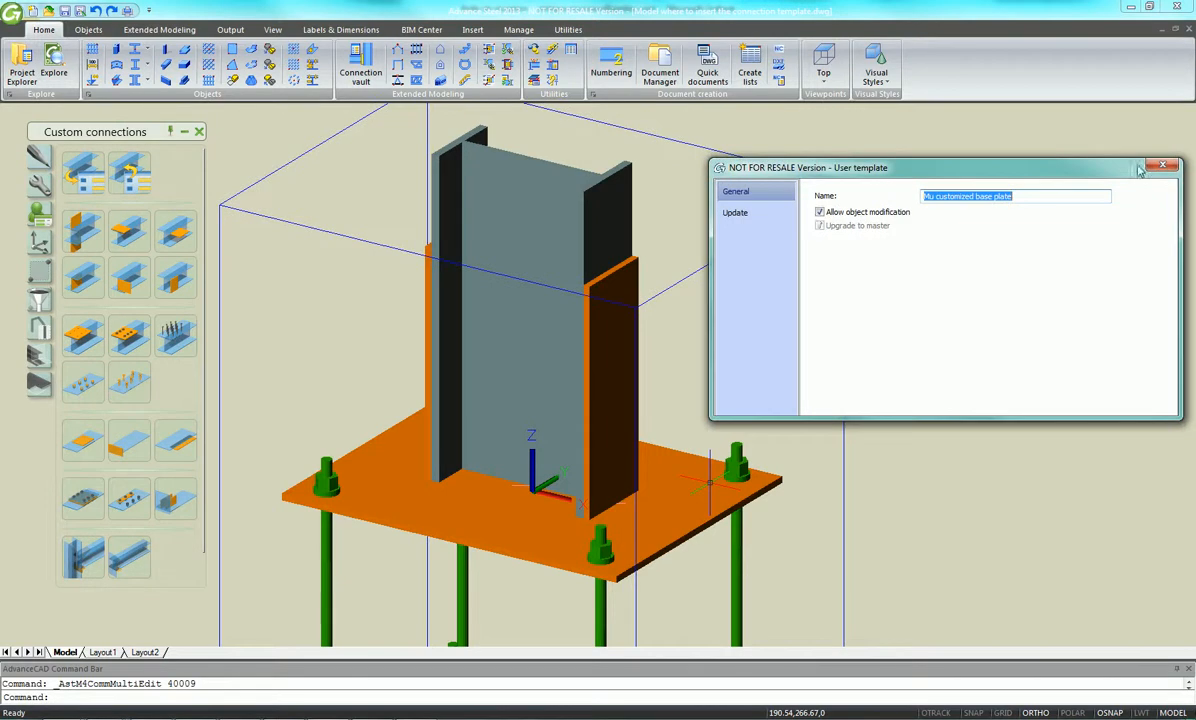
left_click(1180, 164)
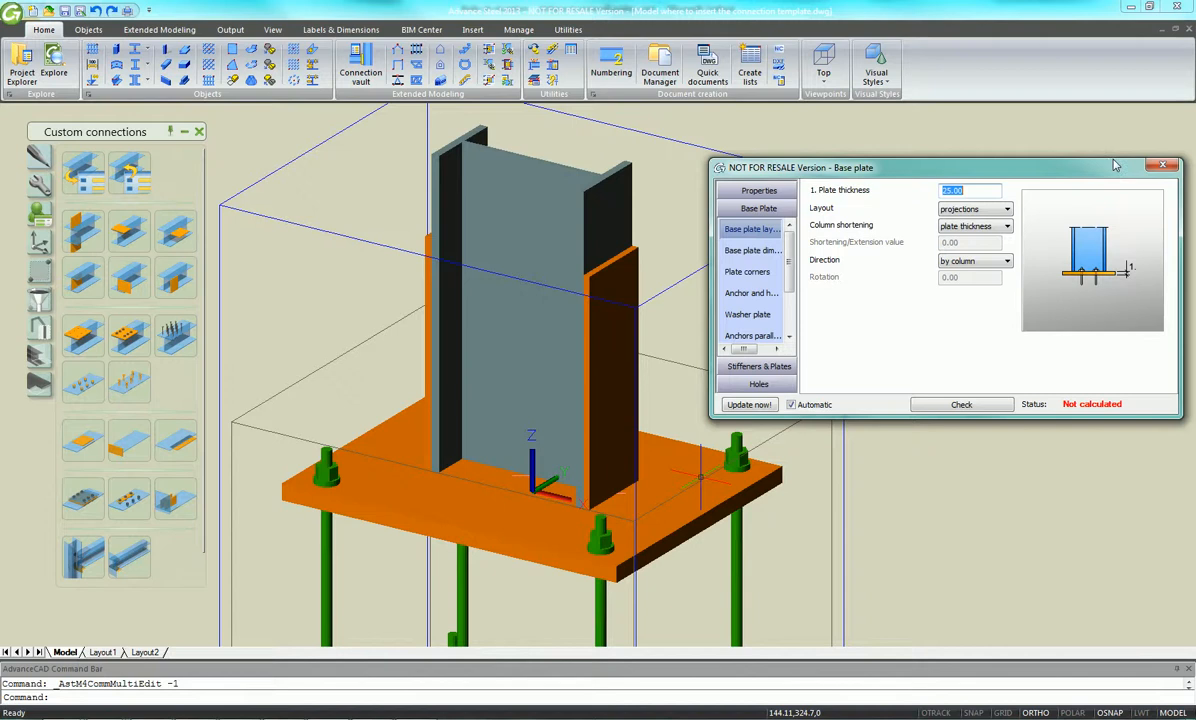
left_click(1164, 164)
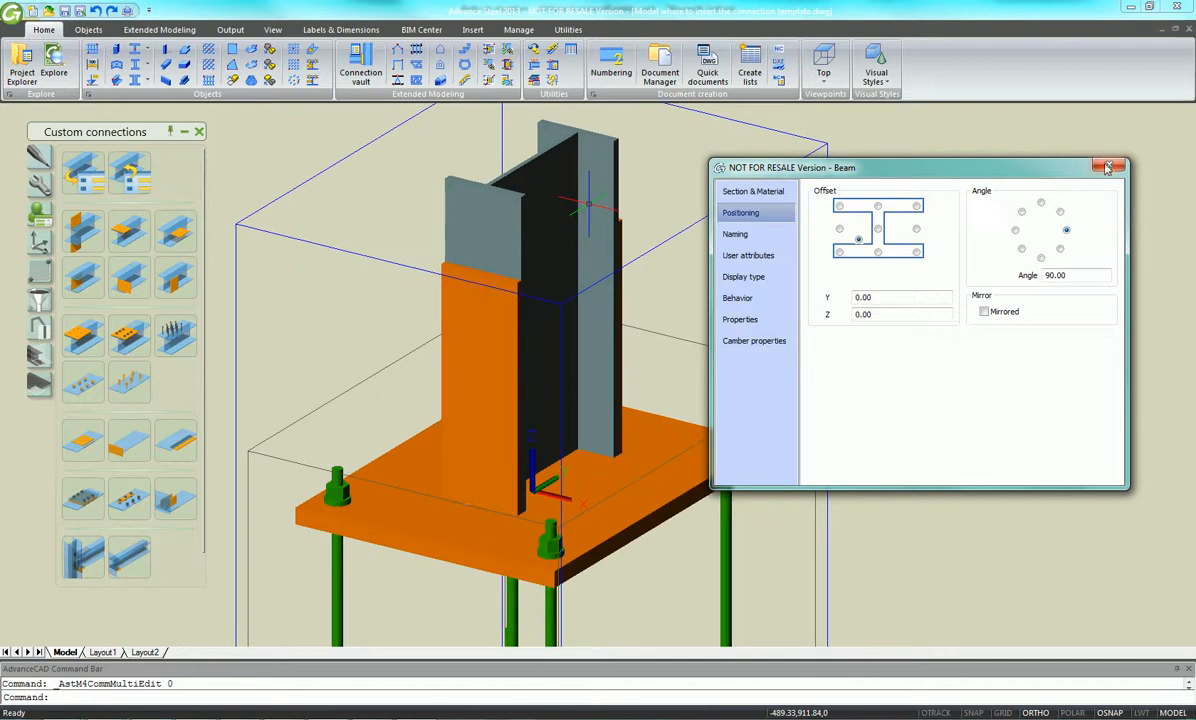
Set the column's section to Indian Rolled Steel Beam ISMB 250 on the Section & Material page
left_click(1108, 168)
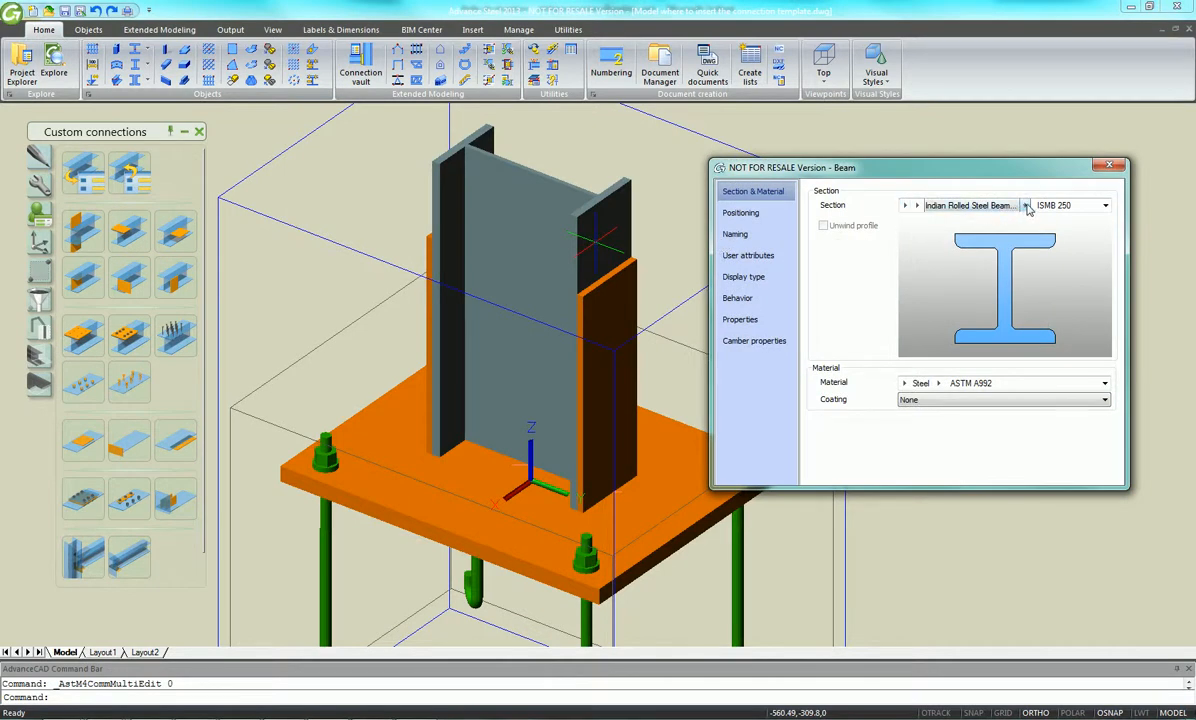
left_click(1104, 204)
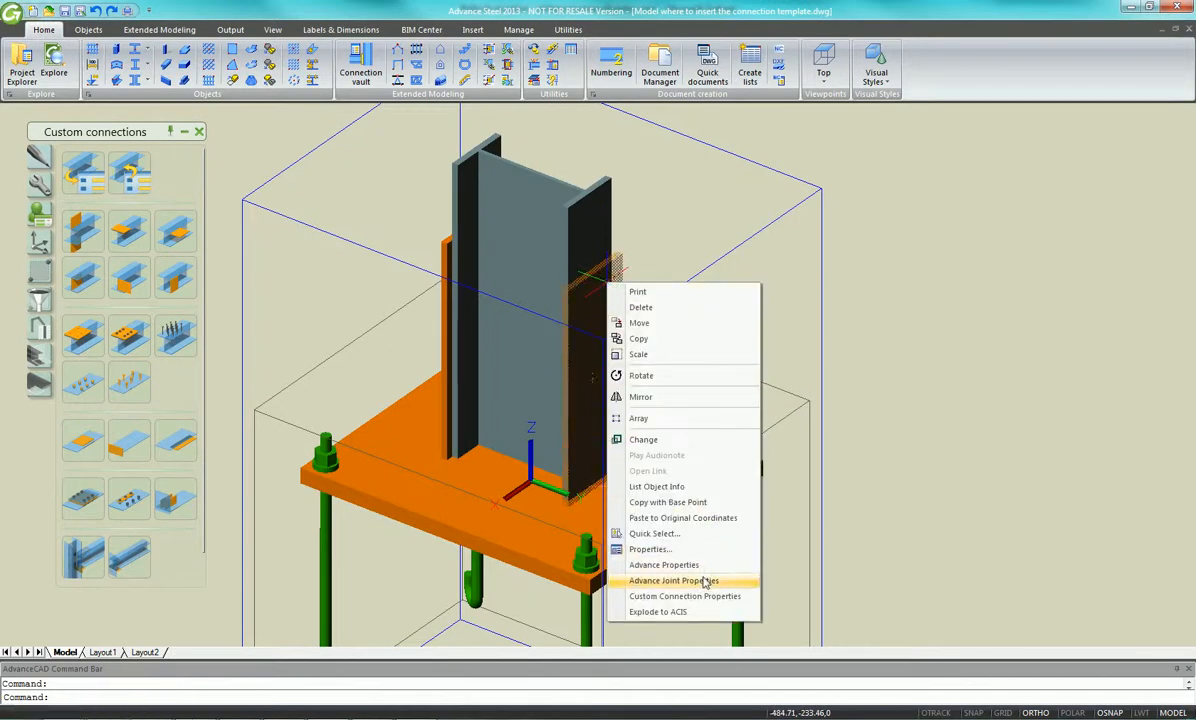
Set the doubler plate height to 100 in the Advance Joint Properties dimensions
left_click(684, 596)
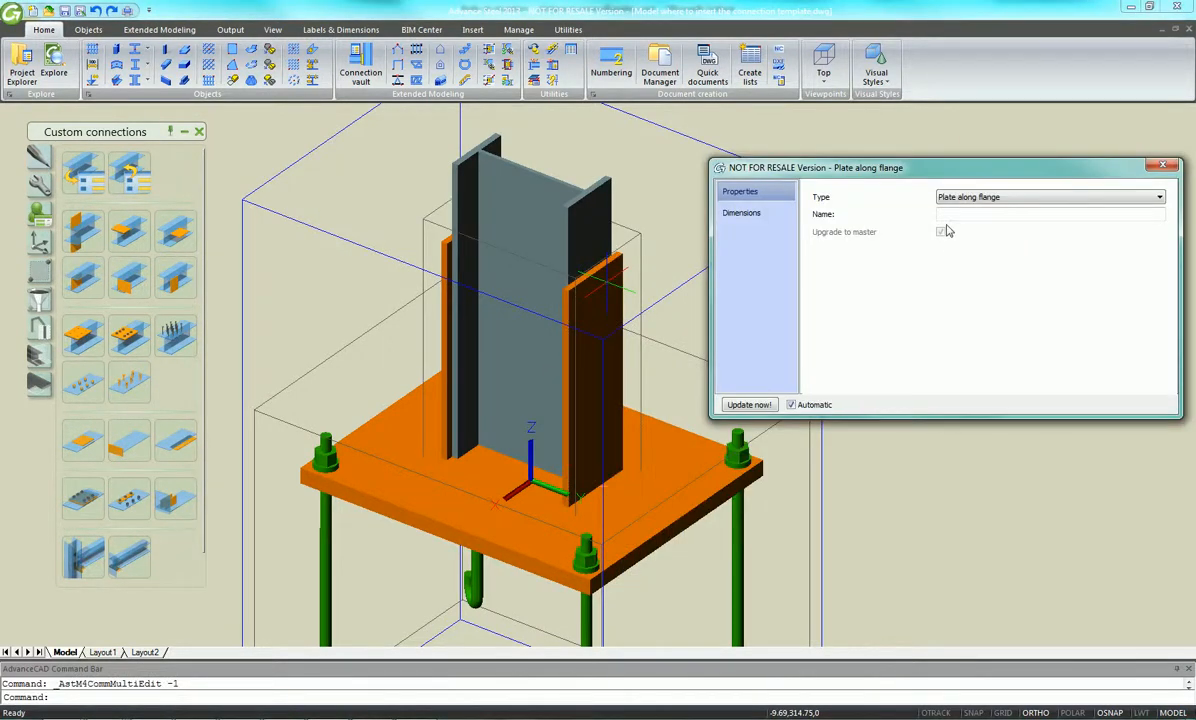
left_click(742, 212)
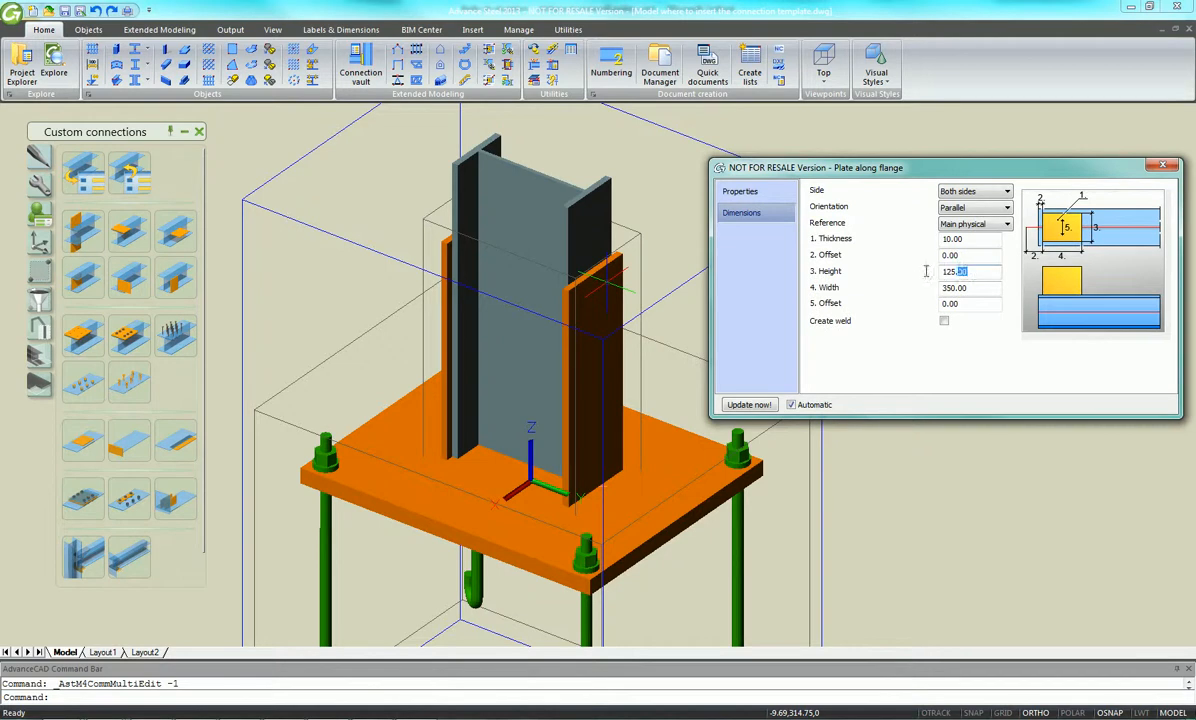
type("100.00")
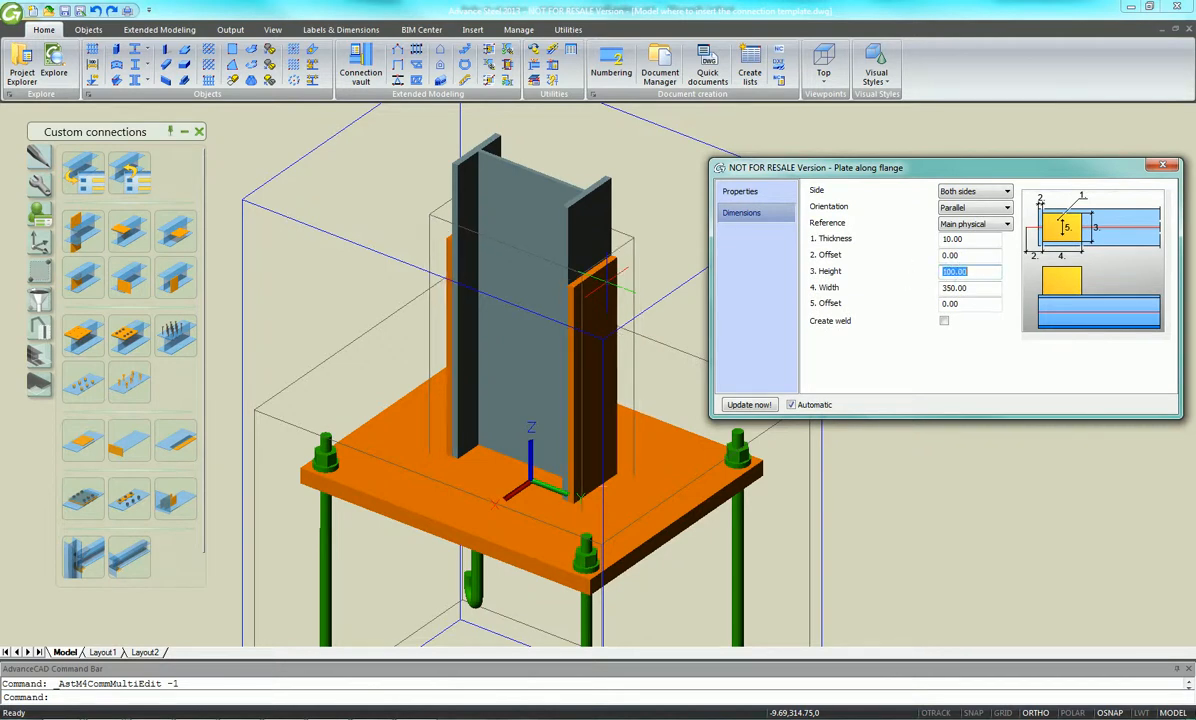